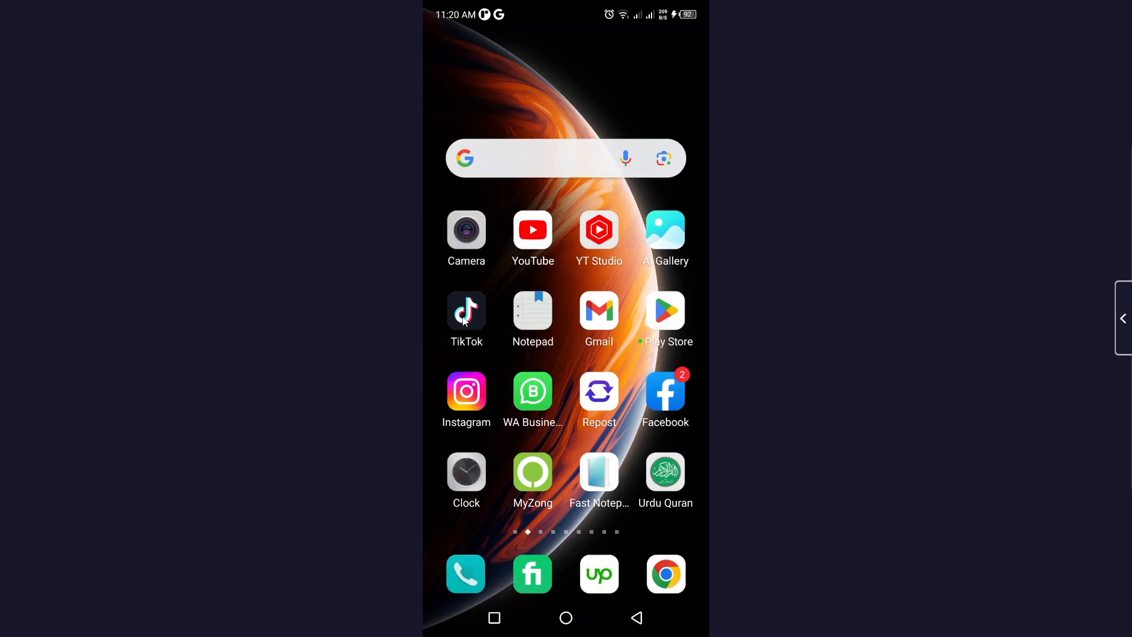
# - After leaving TikTok for the home screen, search Google in Chrome for 'object remover from picture'
pyautogui.click(466, 312)
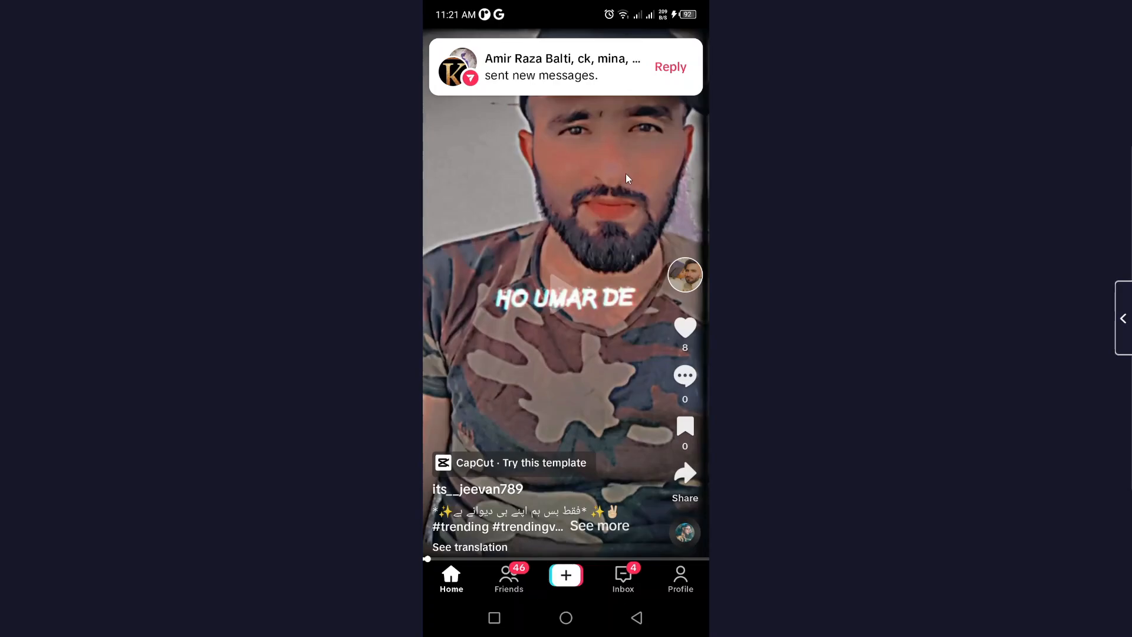
pyautogui.click(565, 617)
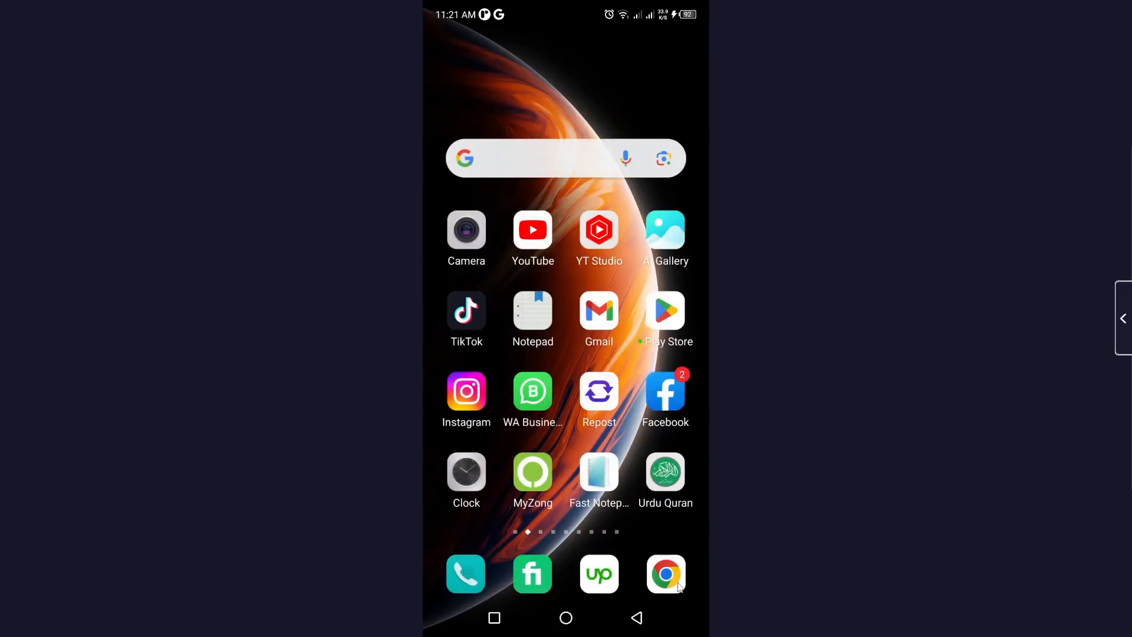
pyautogui.click(664, 575)
pyautogui.write('object remover from')
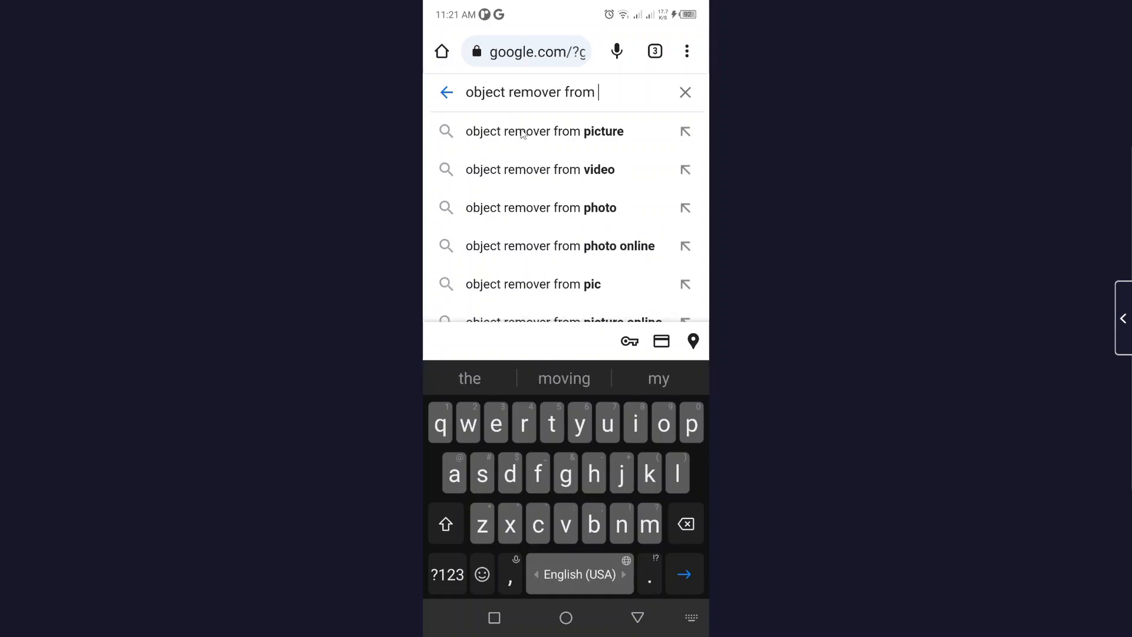
pyautogui.click(544, 131)
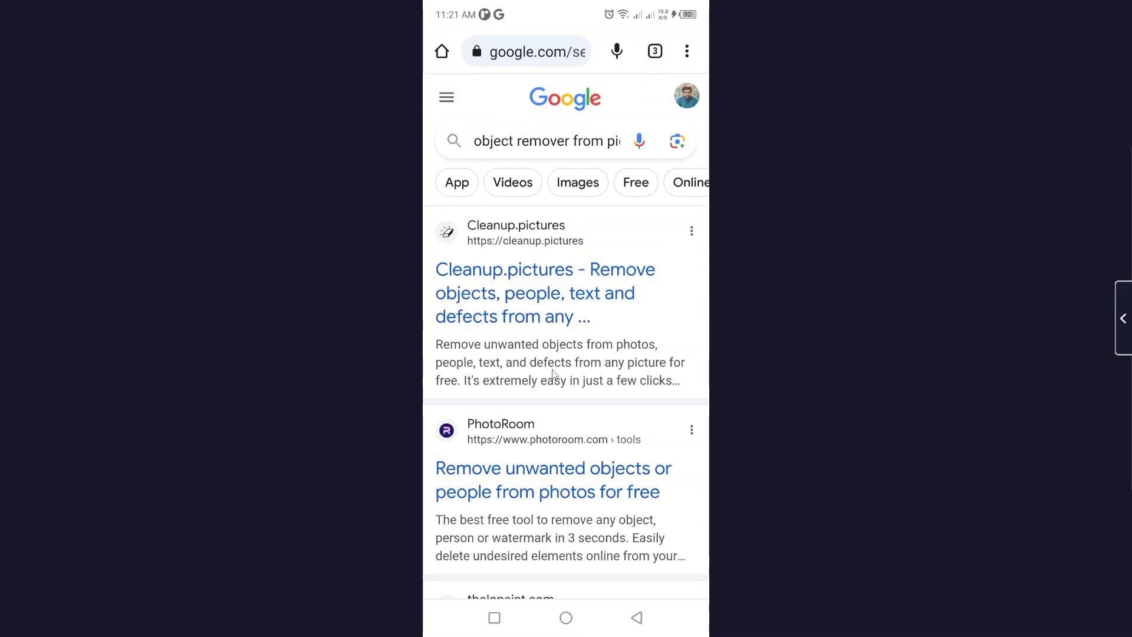
pyautogui.scroll(-3)
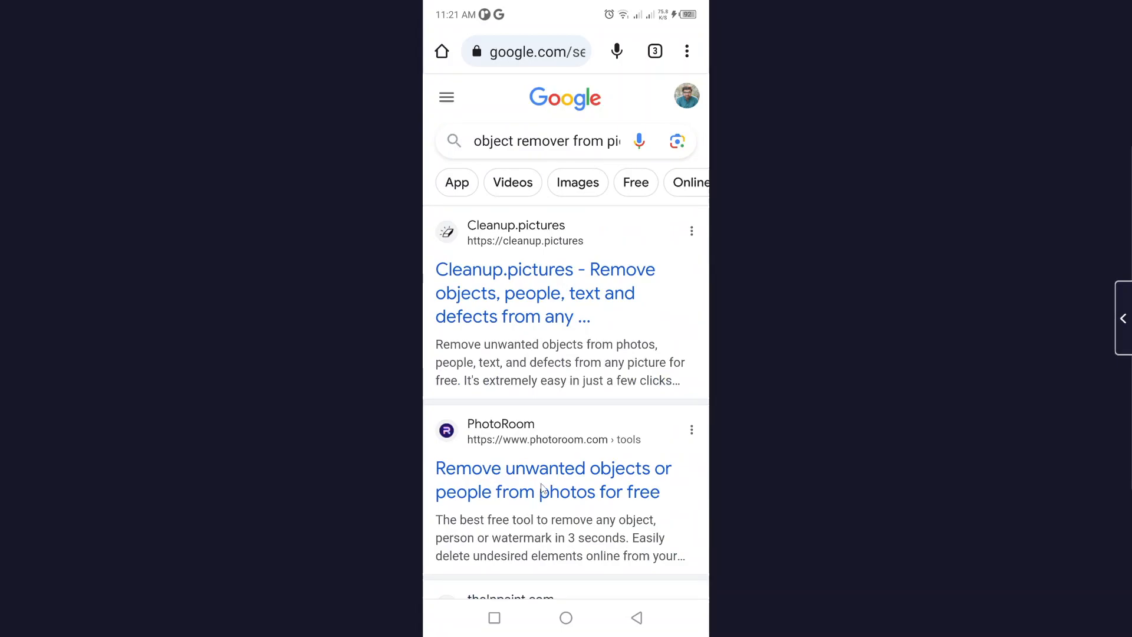
# - From the PhotoRoom result, start from a photo and load the TikTok screenshot into the remover
pyautogui.click(553, 480)
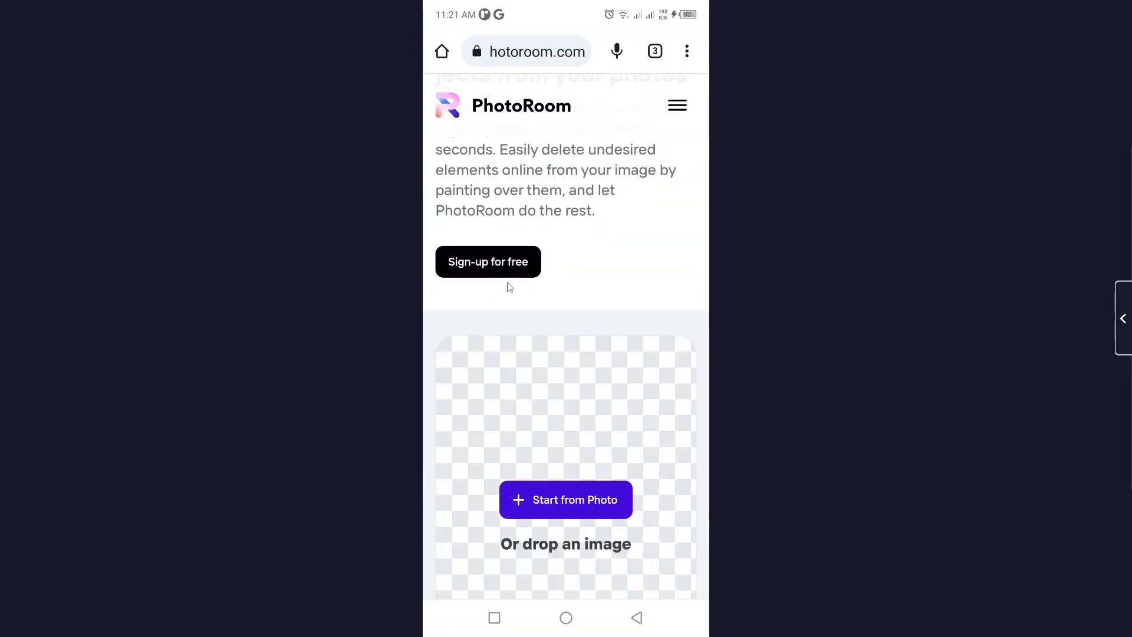
pyautogui.click(565, 500)
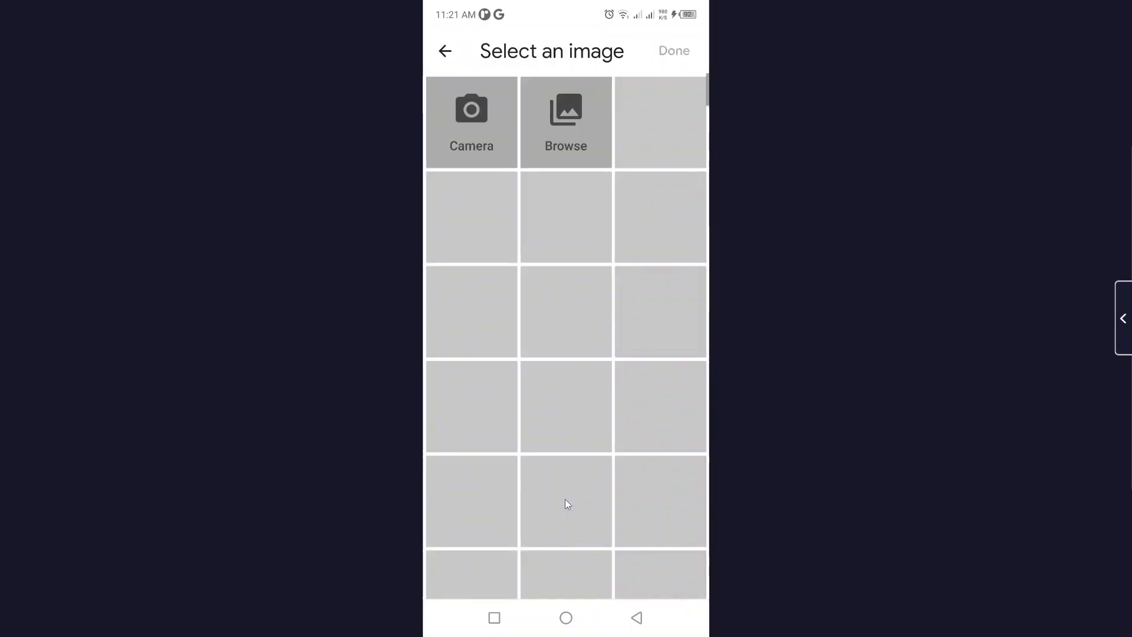
pyautogui.moveTo(708, 184)
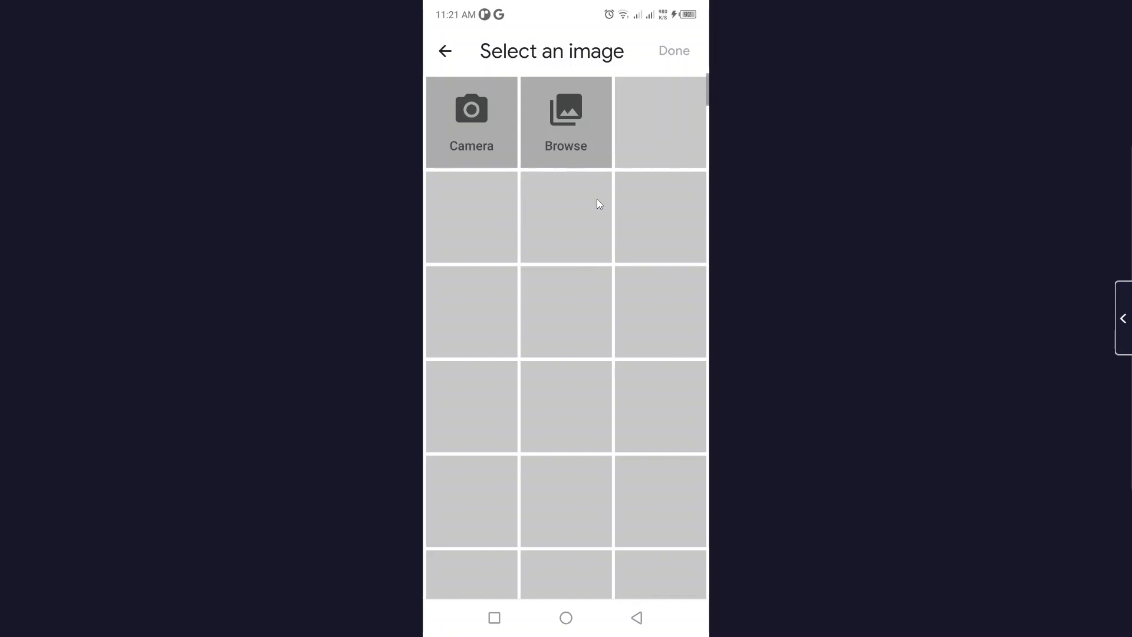
pyautogui.moveTo(671, 120)
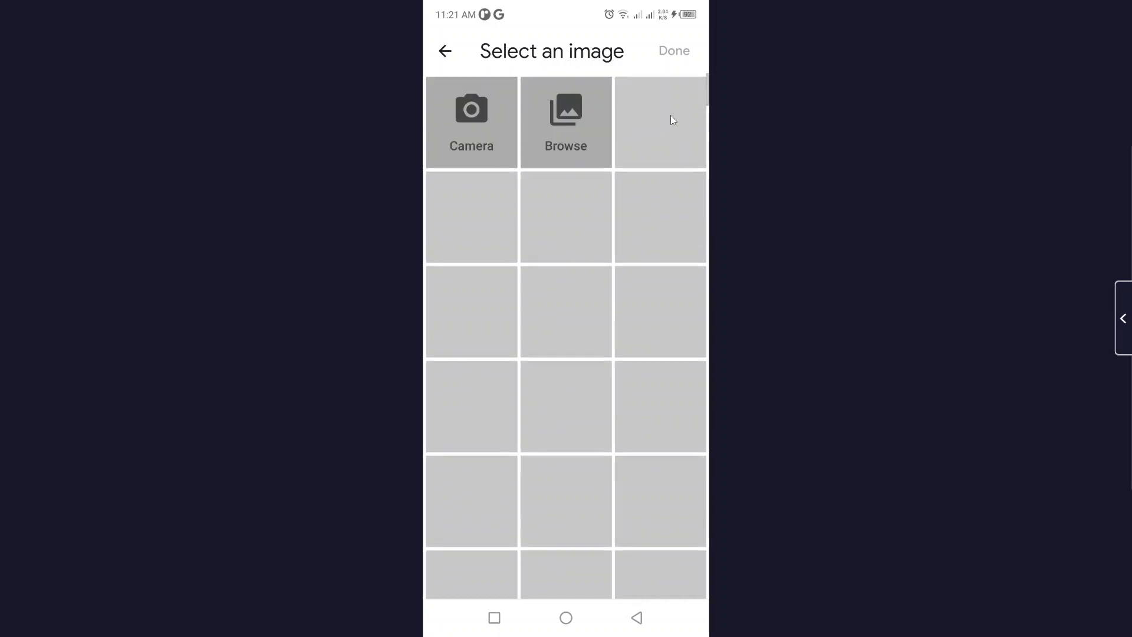
pyautogui.click(659, 122)
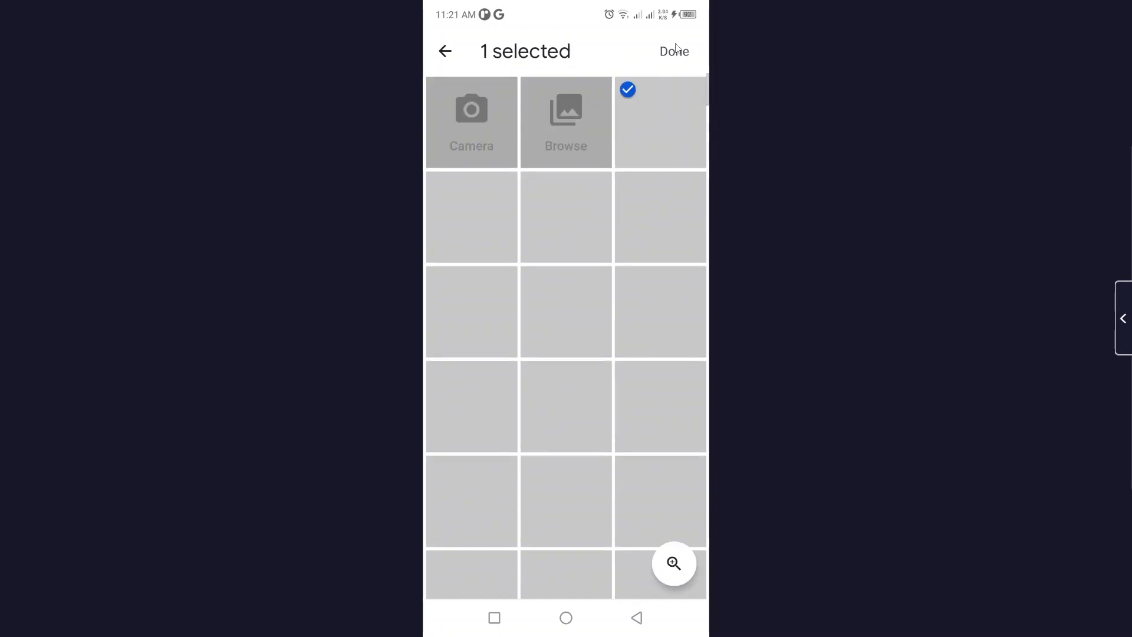
pyautogui.click(673, 51)
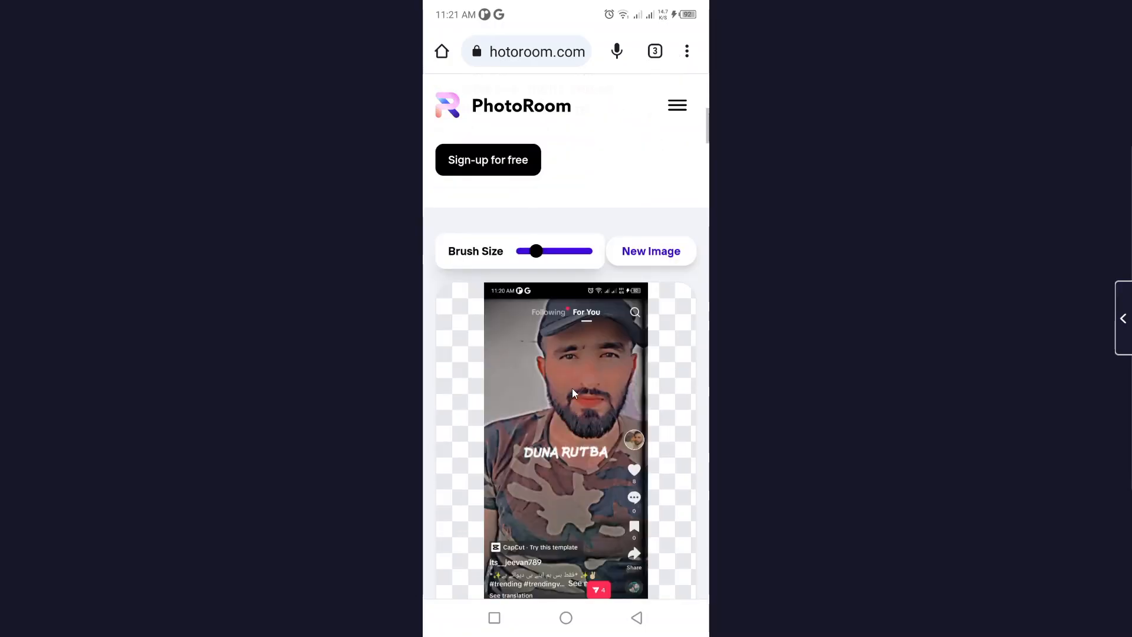
# - Enlarge the removal brush and paint over the DUNA RUTBA caption text
pyautogui.moveTo(536, 250); pyautogui.dragTo(557, 250)
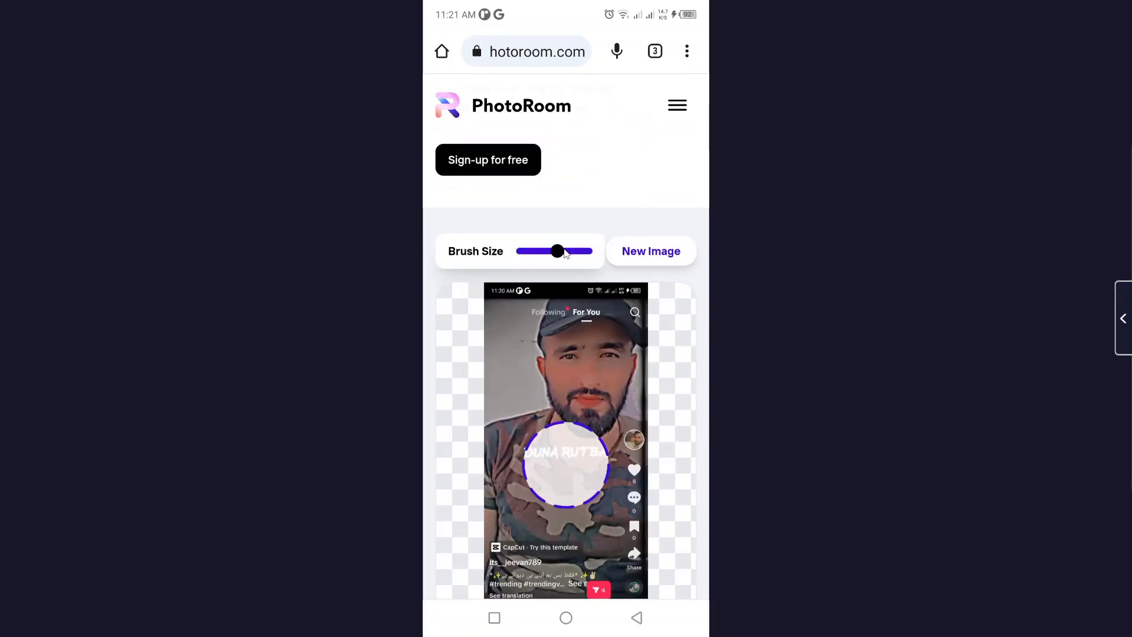
pyautogui.moveTo(557, 250); pyautogui.dragTo(548, 250)
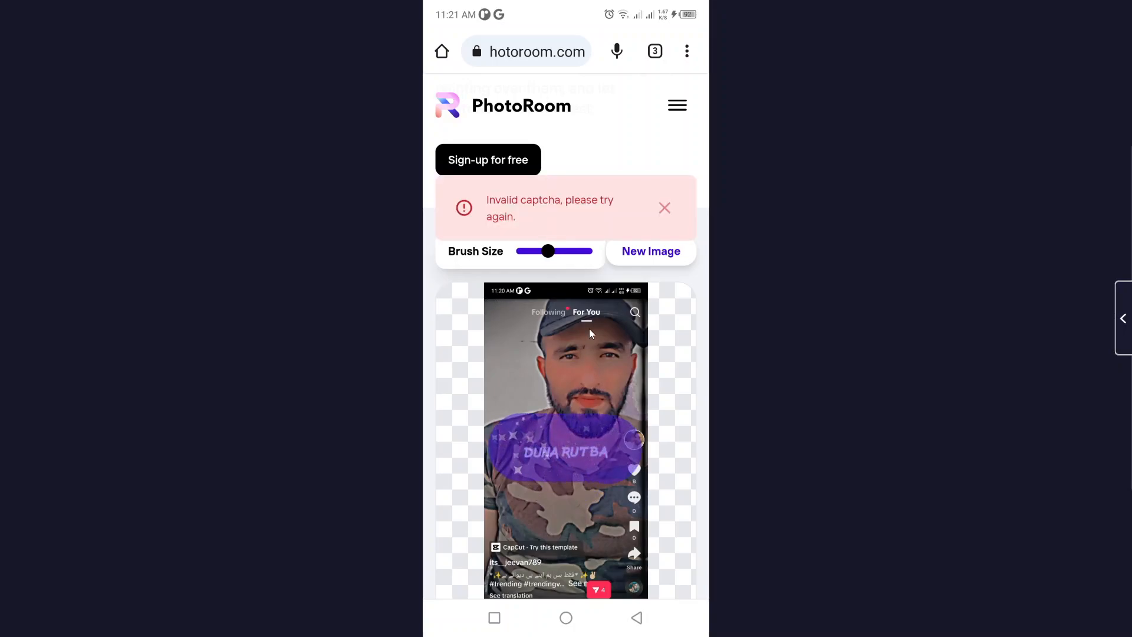
pyautogui.scroll(-3)
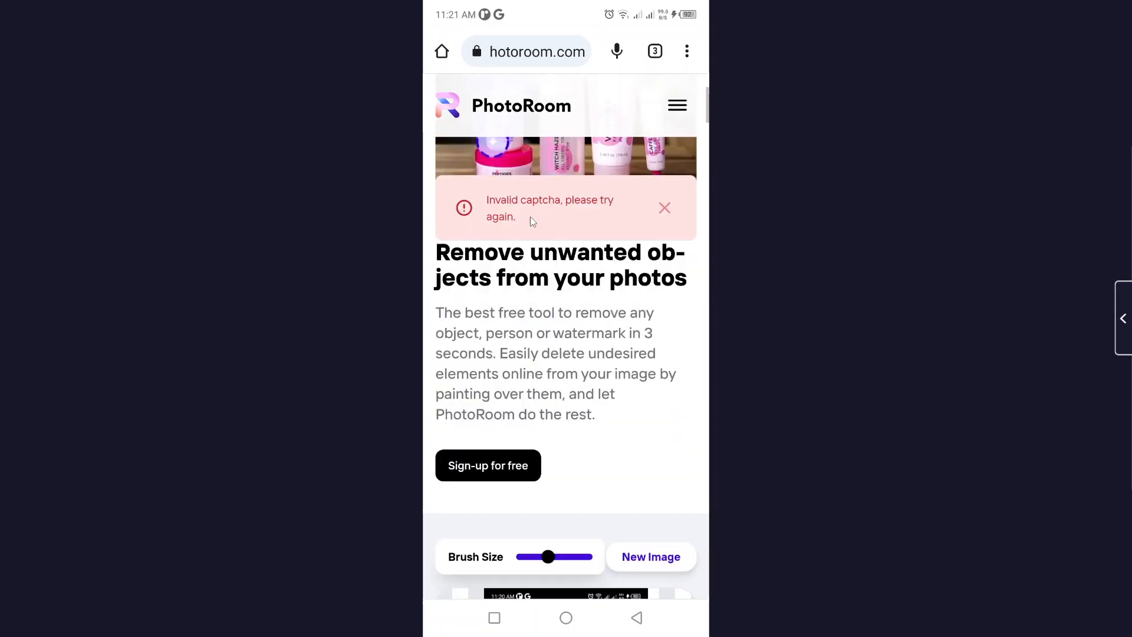
pyautogui.scroll(-3)
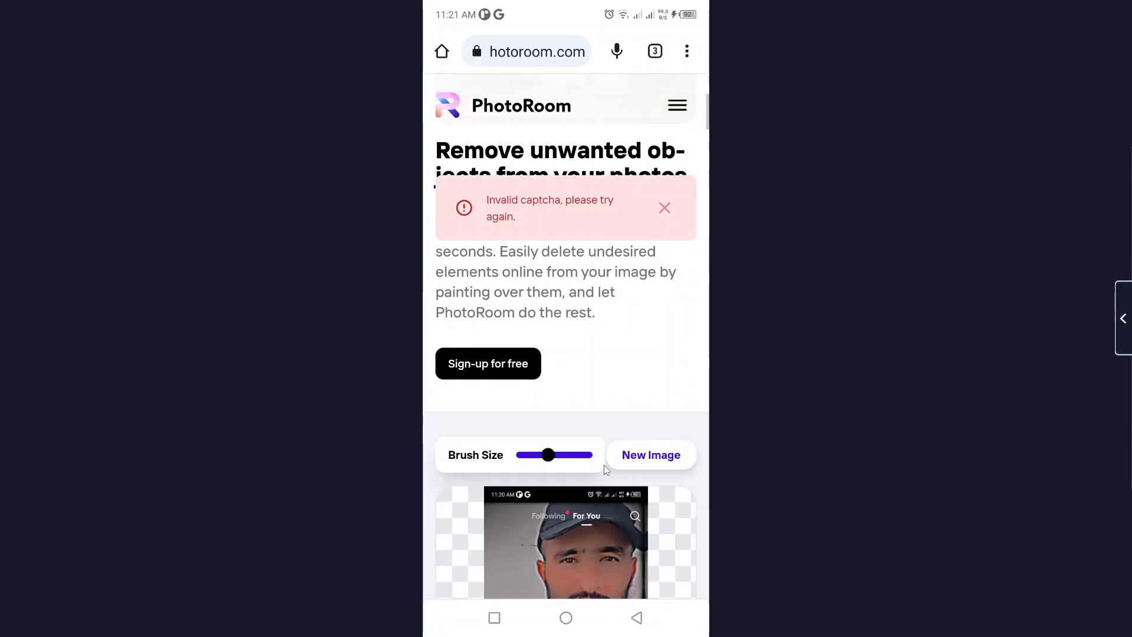
pyautogui.scroll(-3)
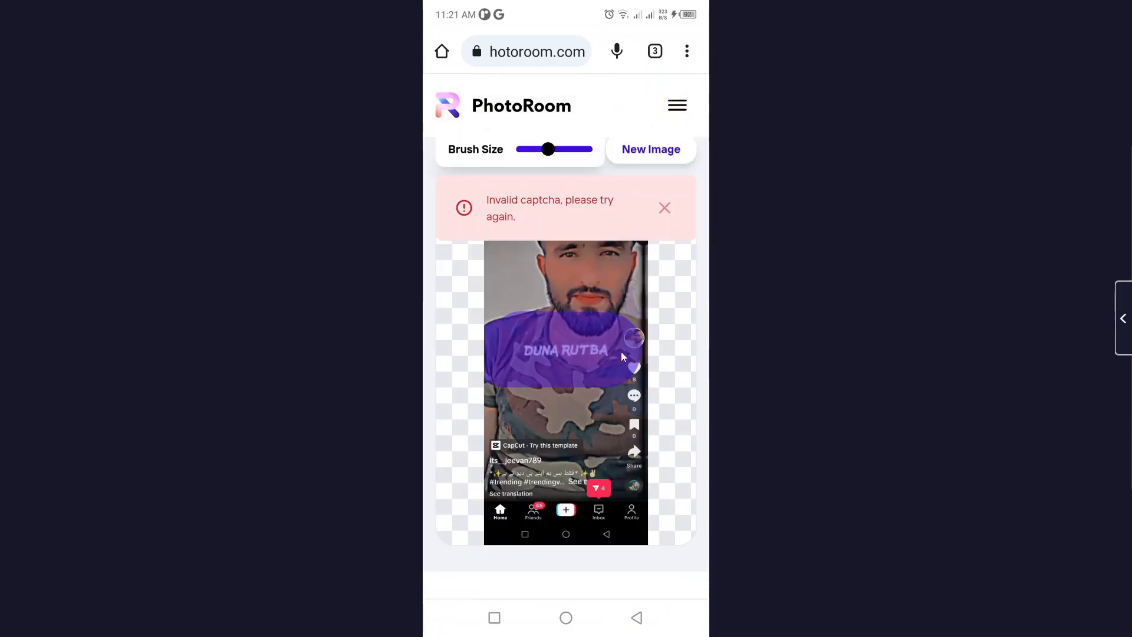
pyautogui.scroll(-3)
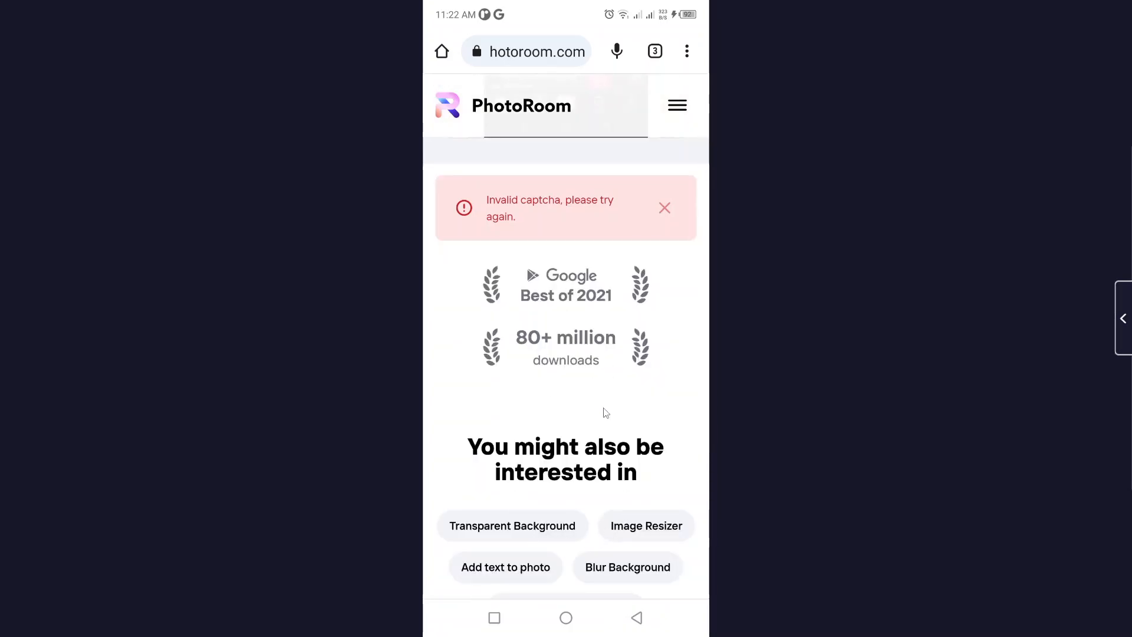
pyautogui.scroll(-3)
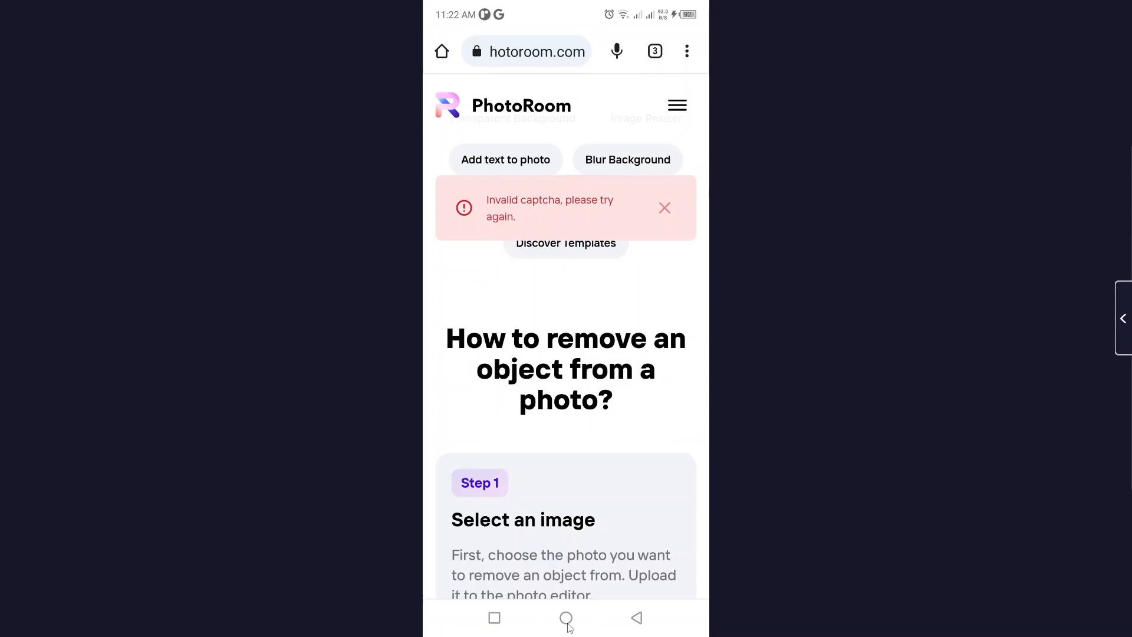